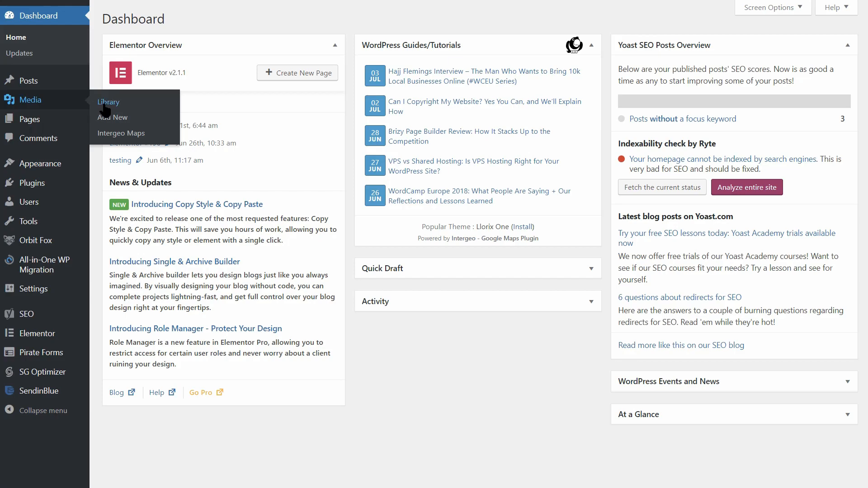
# Step: Browse image attachment details in the Media Library, then pick the Stopwatch file to upload
pyautogui.click(108, 102)
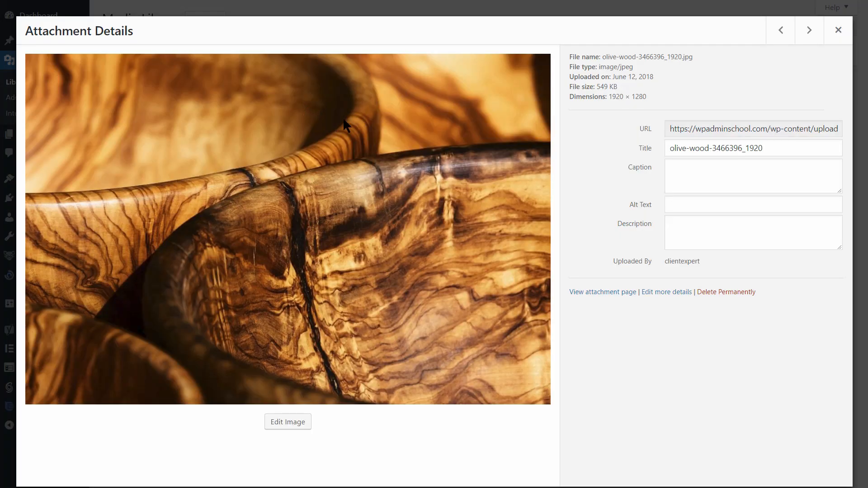
pyautogui.click(809, 30)
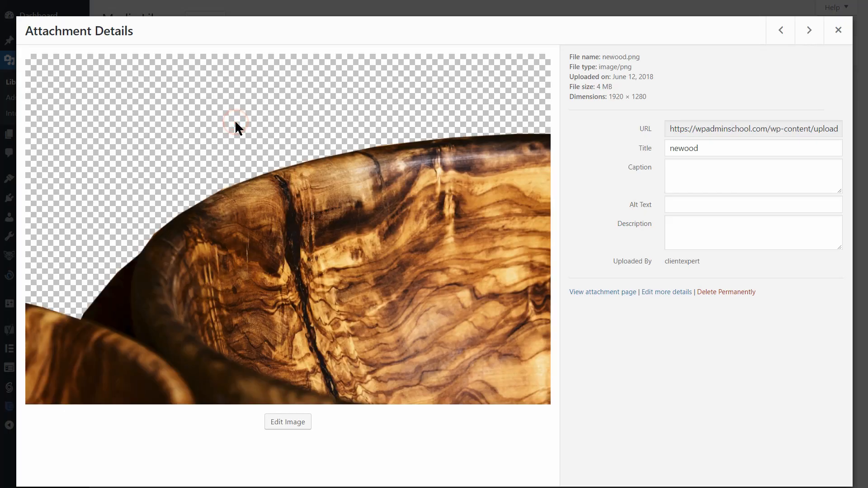
pyautogui.click(838, 29)
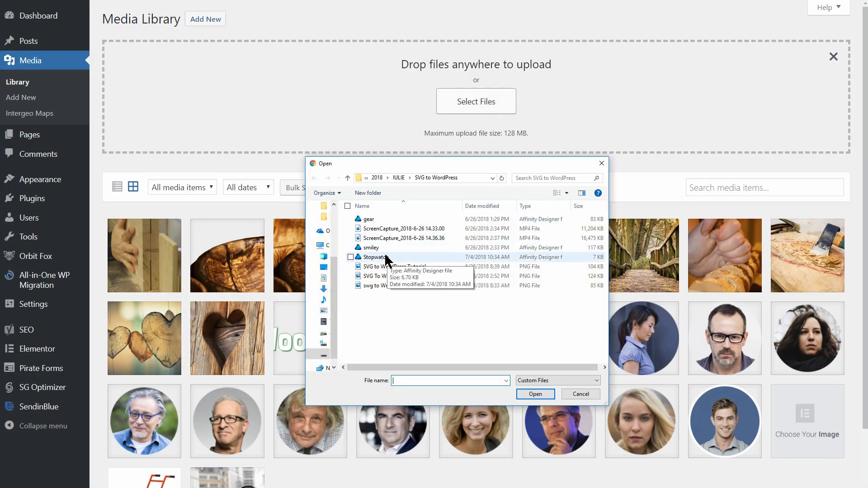
pyautogui.click(534, 394)
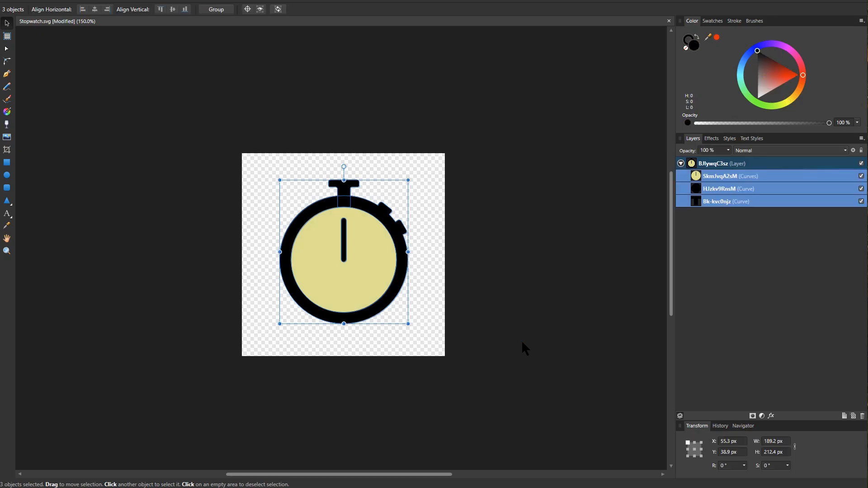
# Step: Scale the three selected stopwatch curves up by dragging a bounding-box corner outward
pyautogui.moveTo(280, 180); pyautogui.dragTo(260, 163)
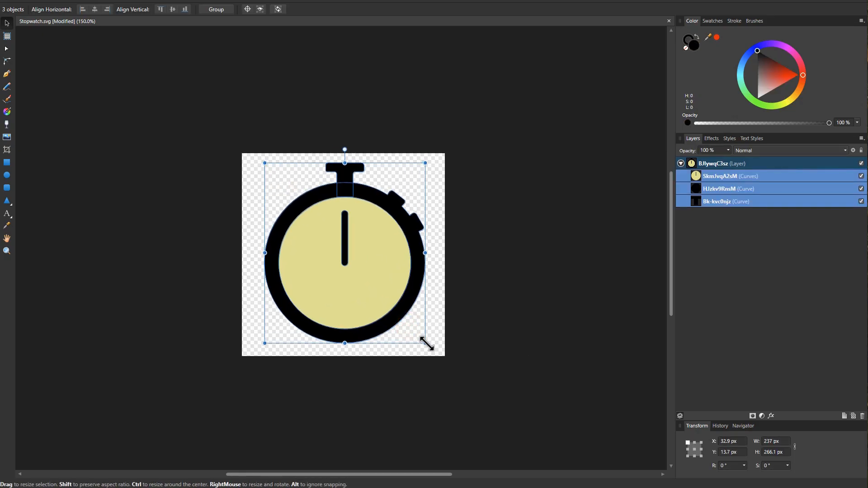
pyautogui.moveTo(498, 343)
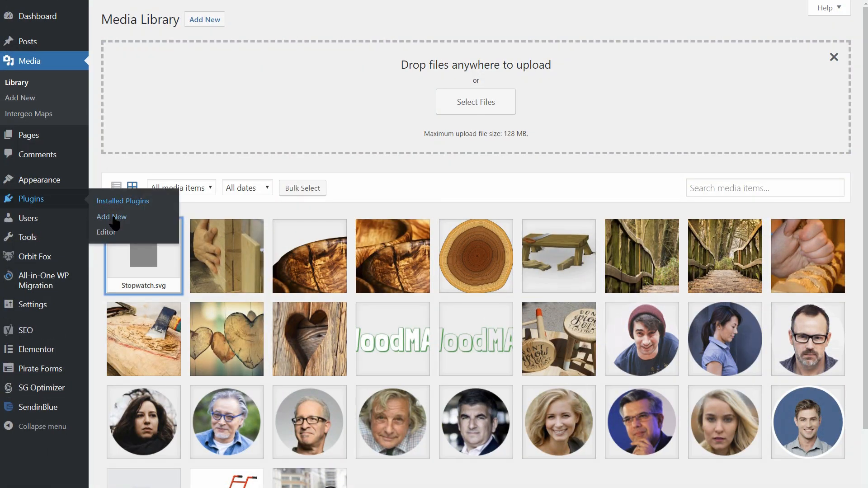
# Step: Search the plugin directory for 'svg support' and activate the SVG Support plugin
pyautogui.click(111, 216)
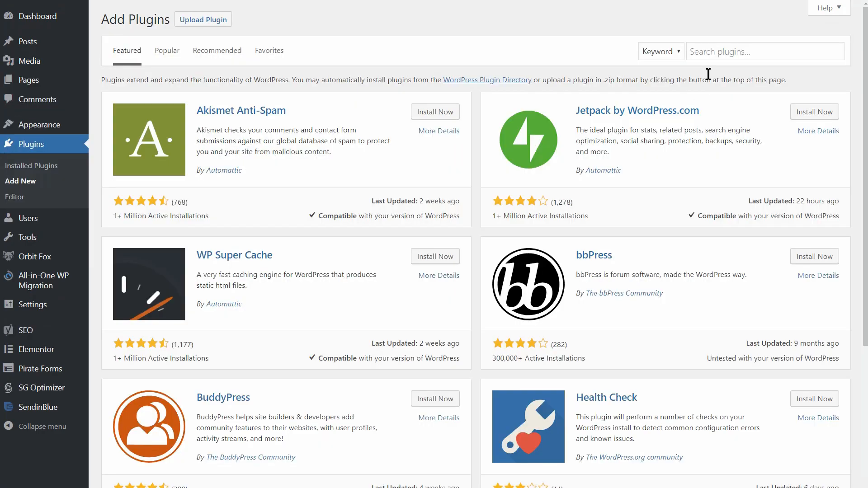
pyautogui.click(765, 51)
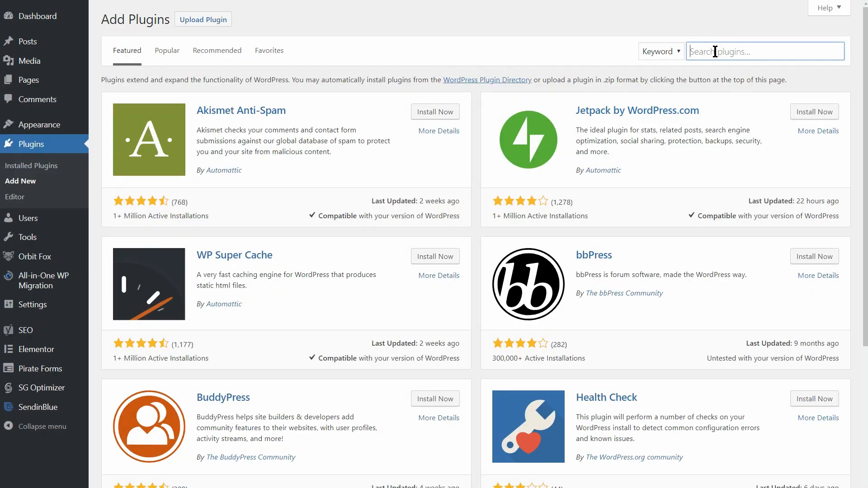
pyautogui.write('svg suppo')
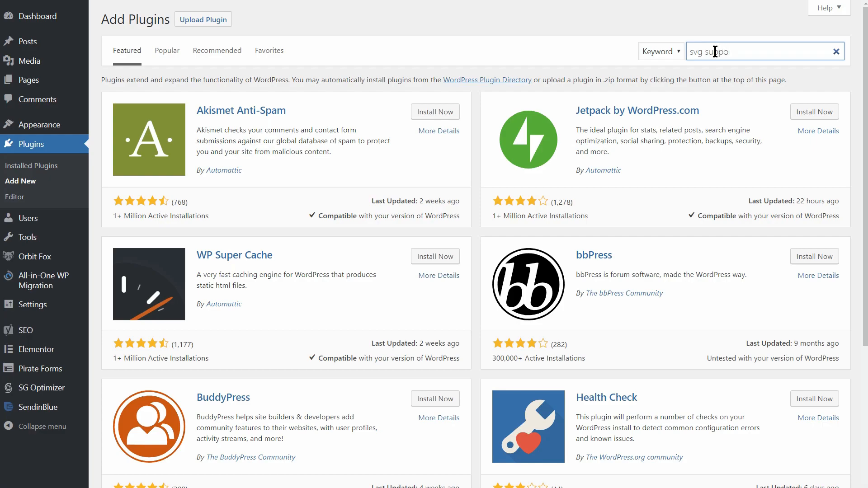
pyautogui.press('Return')
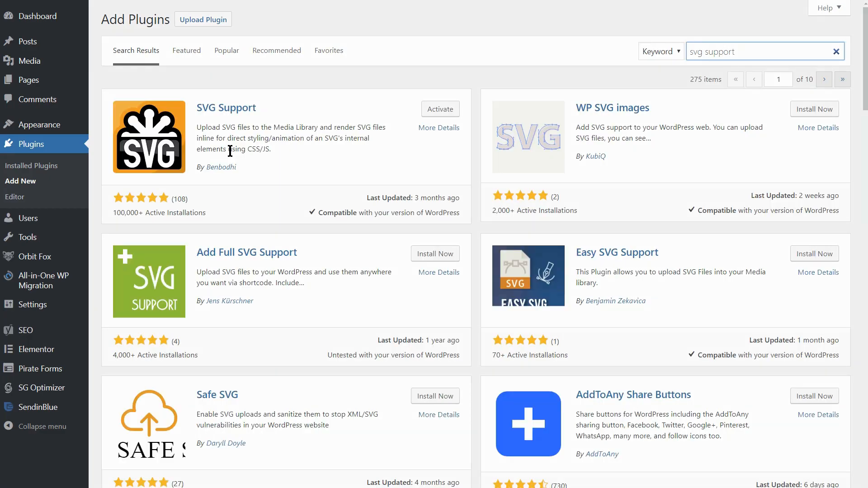
pyautogui.moveTo(440, 108)
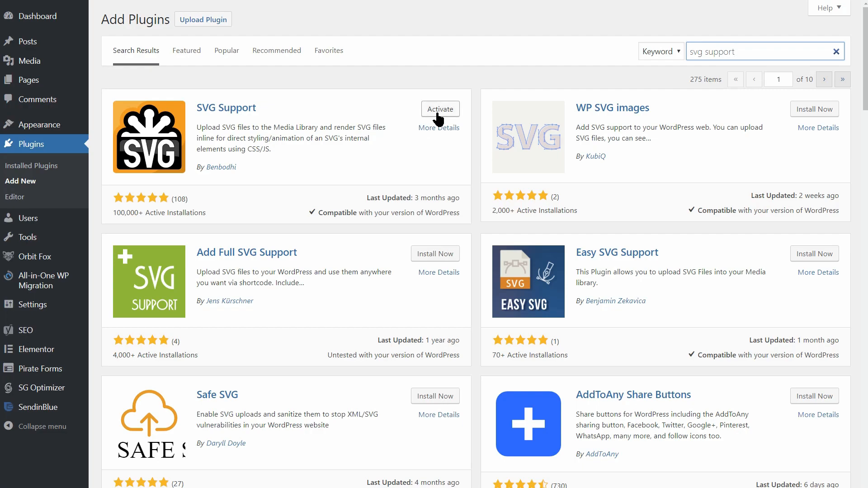
pyautogui.click(440, 108)
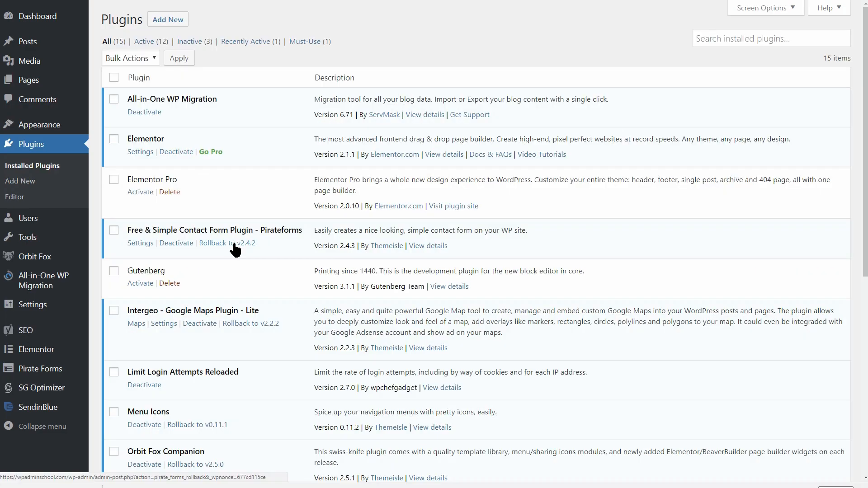
# Step: Upload the Stopwatch file to the Media Library and select it
pyautogui.click(30, 60)
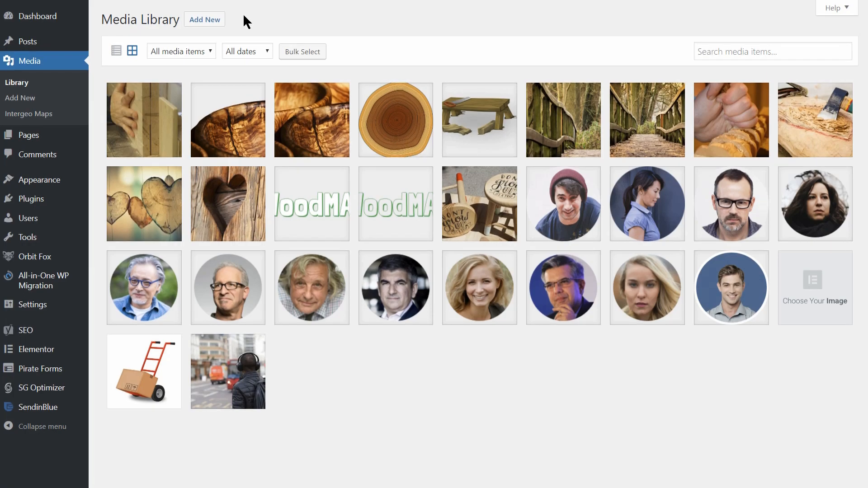
pyautogui.click(204, 18)
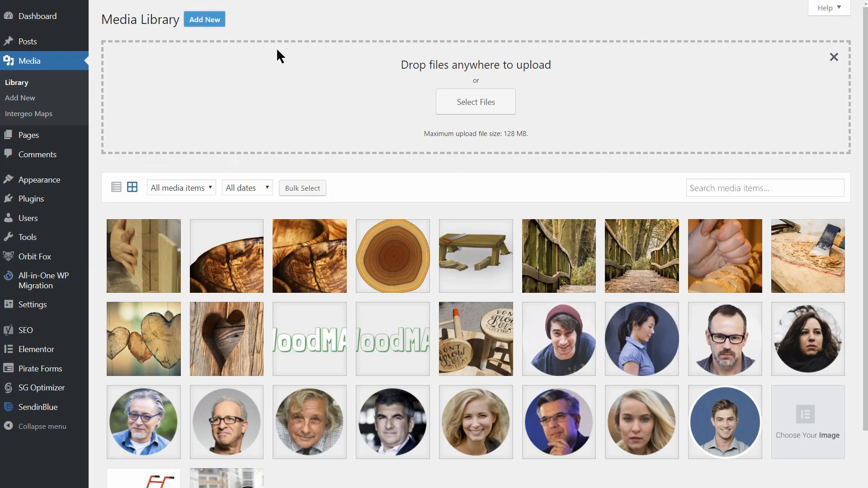
pyautogui.click(475, 102)
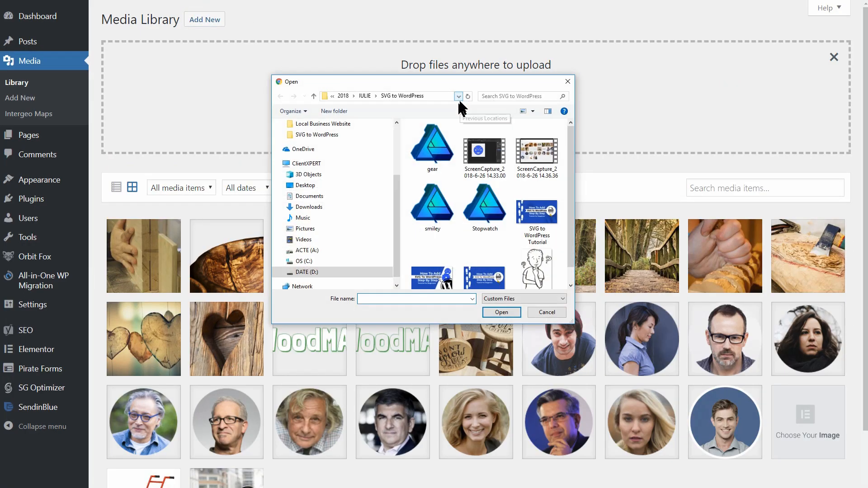
pyautogui.click(546, 311)
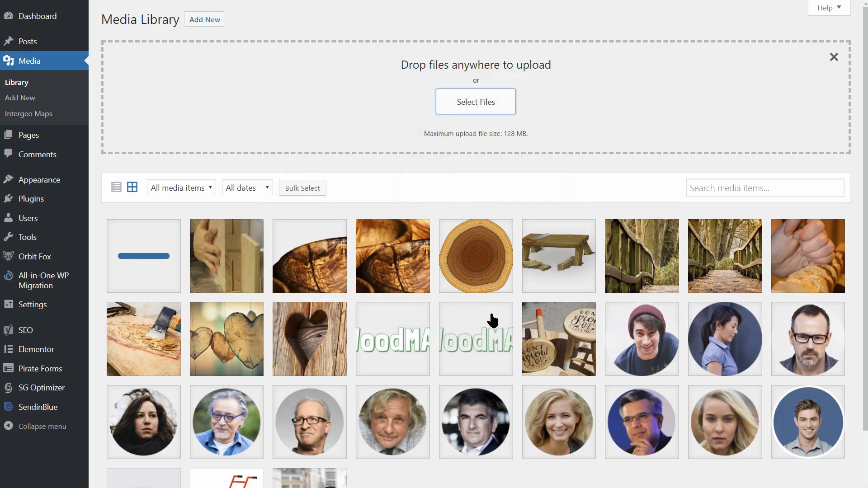
pyautogui.click(143, 256)
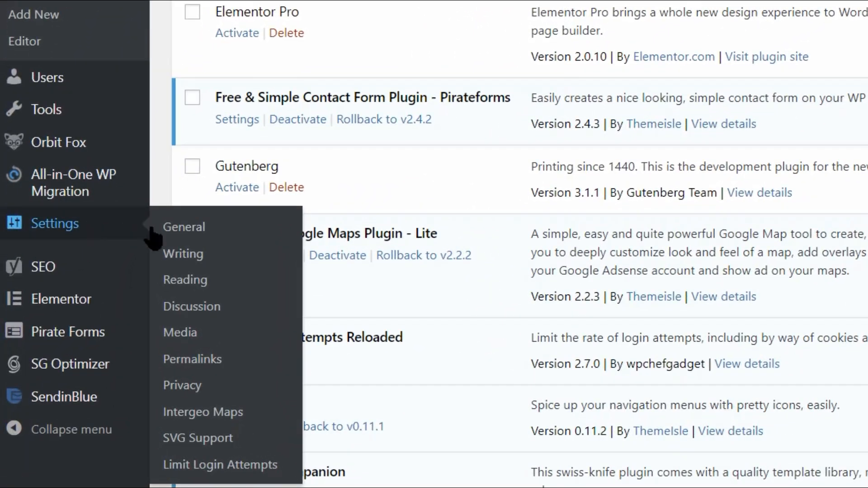
pyautogui.moveTo(198, 438)
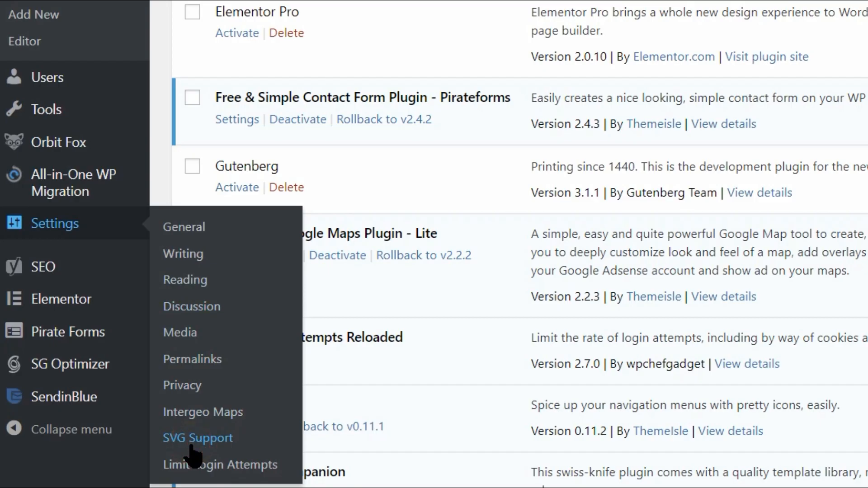
# Step: In SVG Support settings, leave Advanced Mode off, enable Restrict to Administrators, and save
pyautogui.click(197, 437)
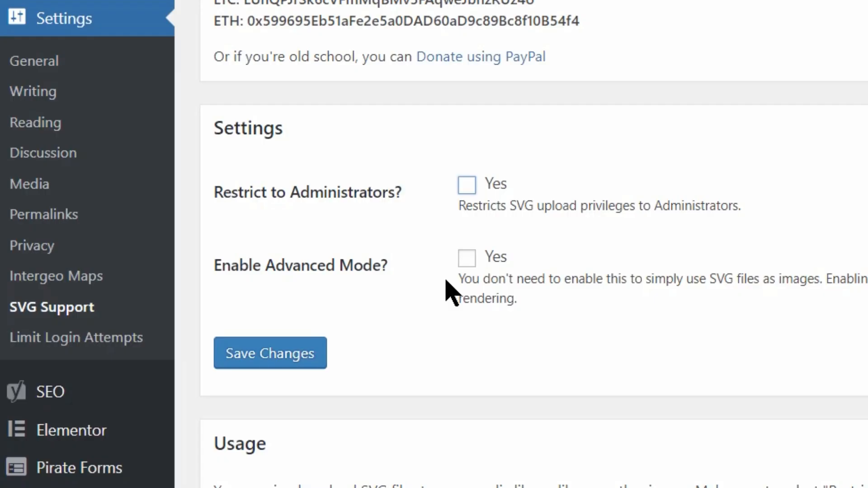
pyautogui.click(466, 259)
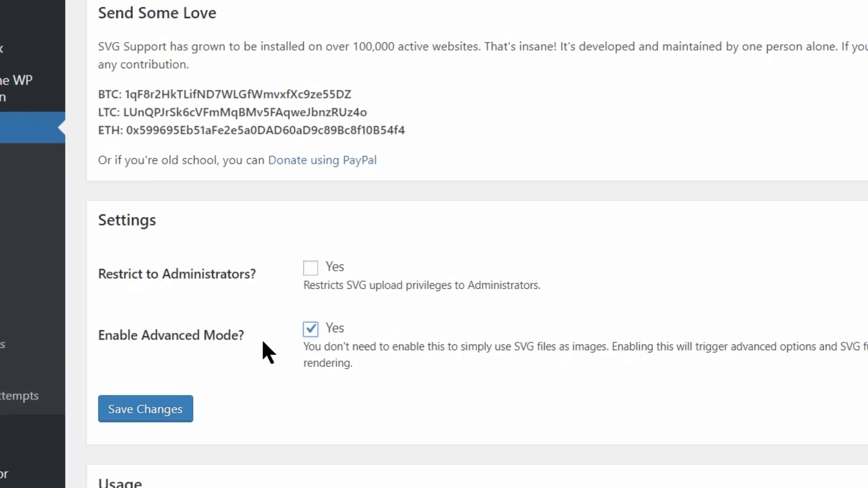
pyautogui.scroll(3)
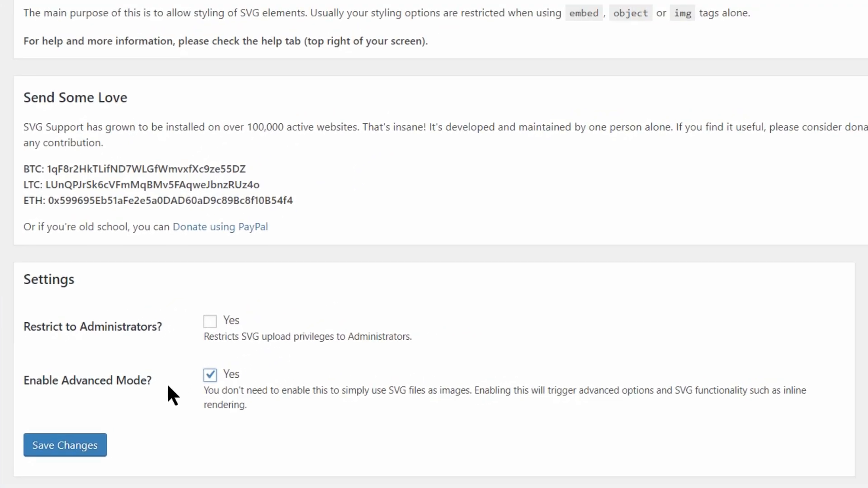
pyautogui.moveTo(175, 336)
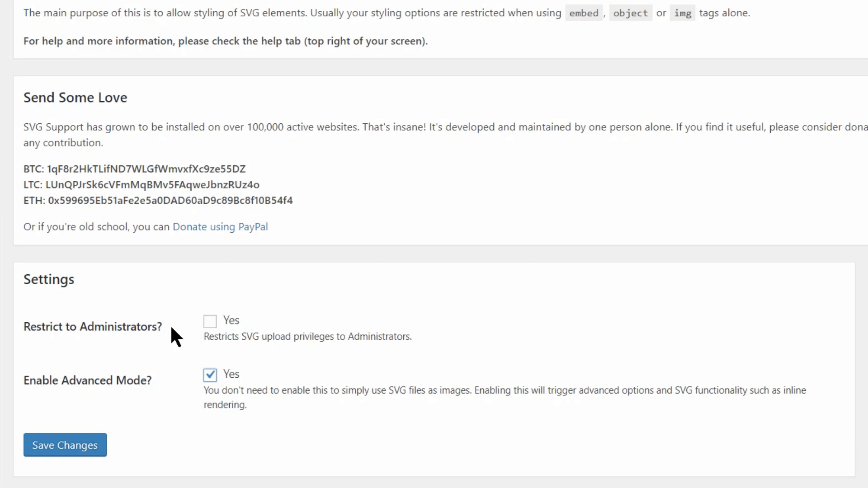
pyautogui.moveTo(179, 387)
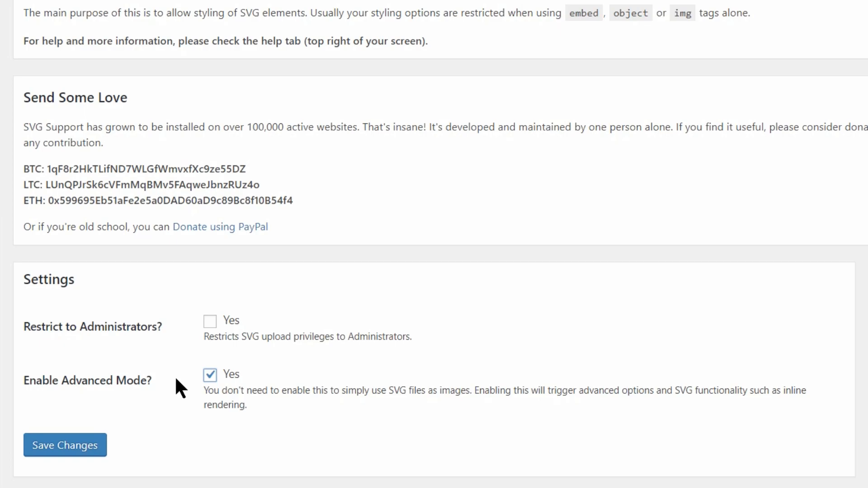
pyautogui.click(209, 375)
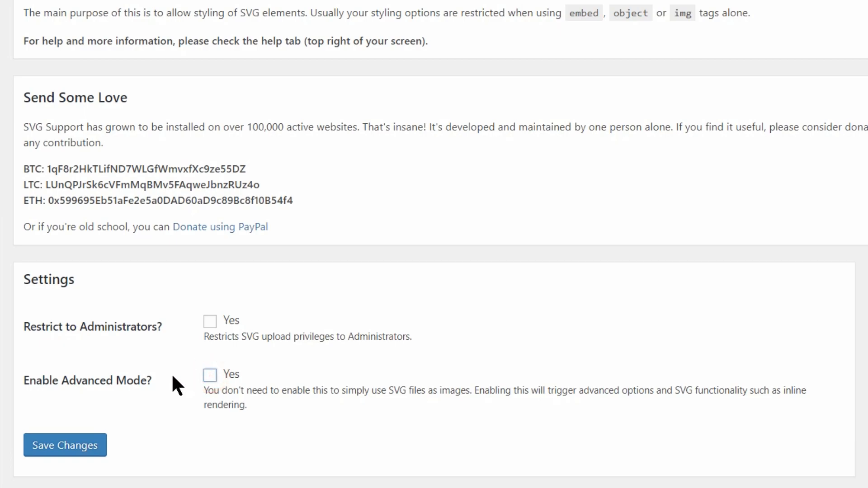
pyautogui.moveTo(183, 335)
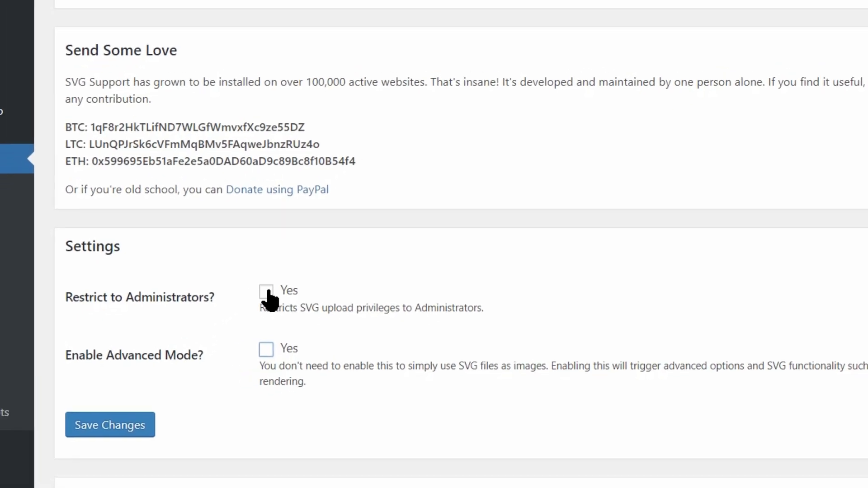
pyautogui.click(266, 291)
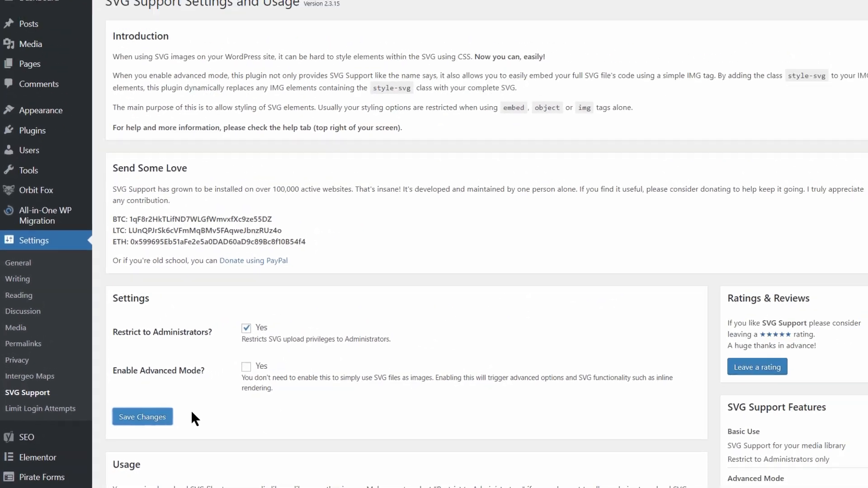
pyautogui.click(141, 417)
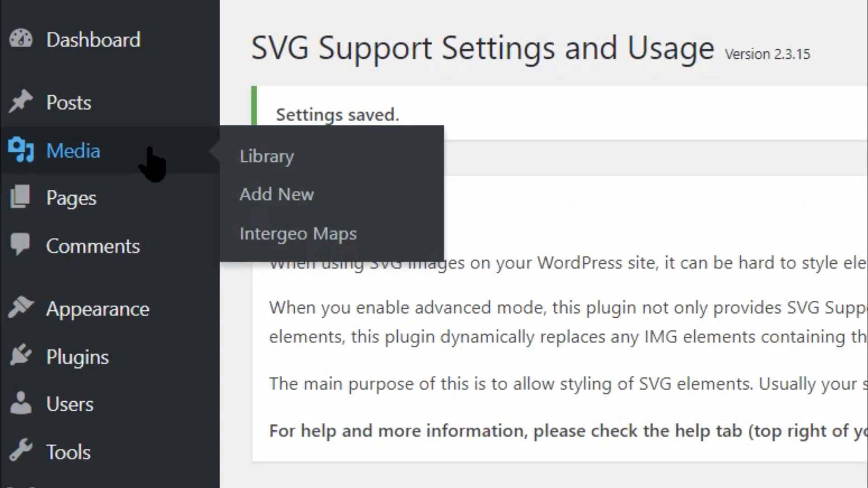
# Step: Open the Media Library grid showing the uploaded images and animated stopwatch
pyautogui.click(267, 156)
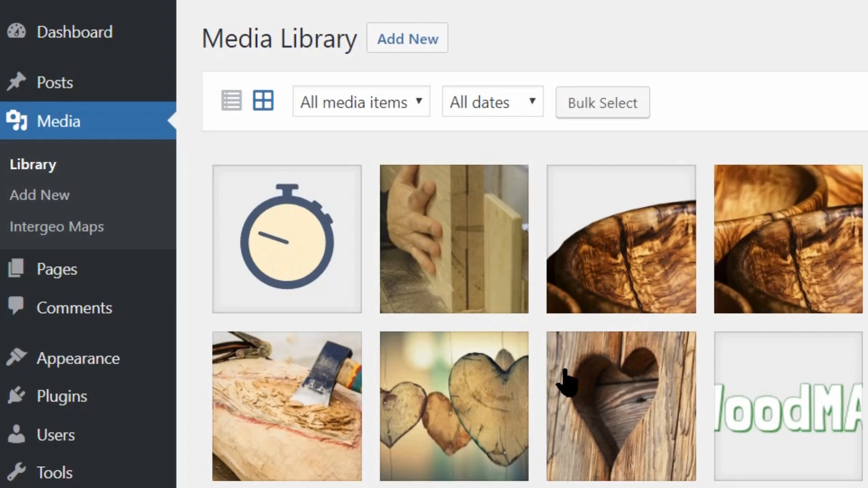
pyautogui.moveTo(398, 310)
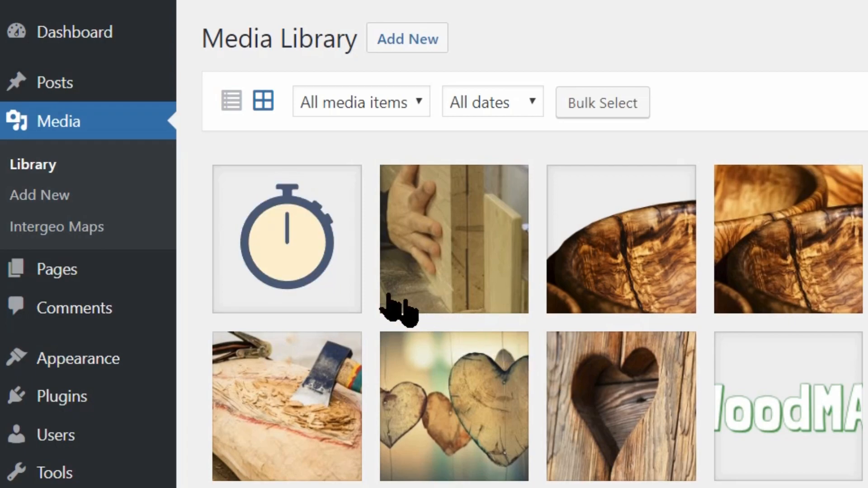
pyautogui.click(286, 239)
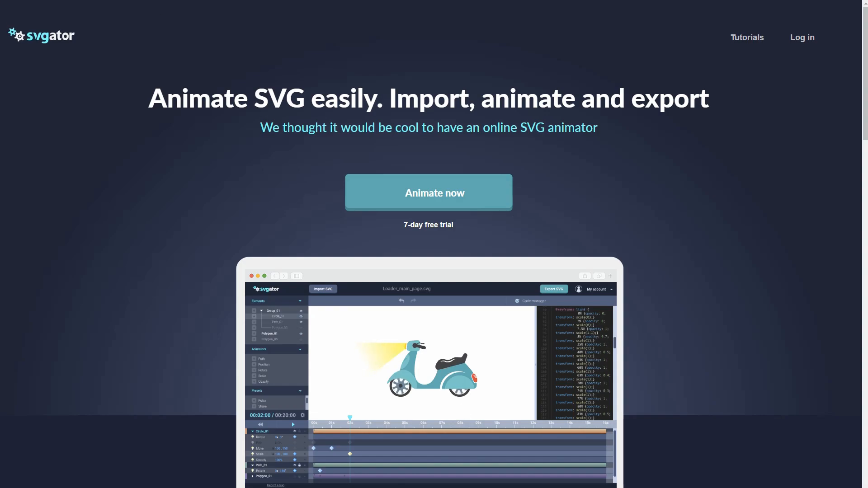
pyautogui.moveTo(622, 267)
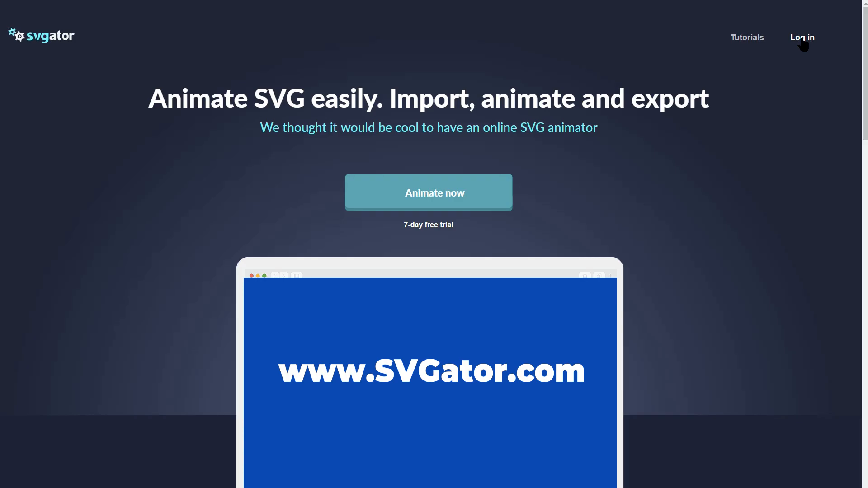
# Step: Log in to SVGator, edit the Stopwatch project, and export it as SVG
pyautogui.click(802, 37)
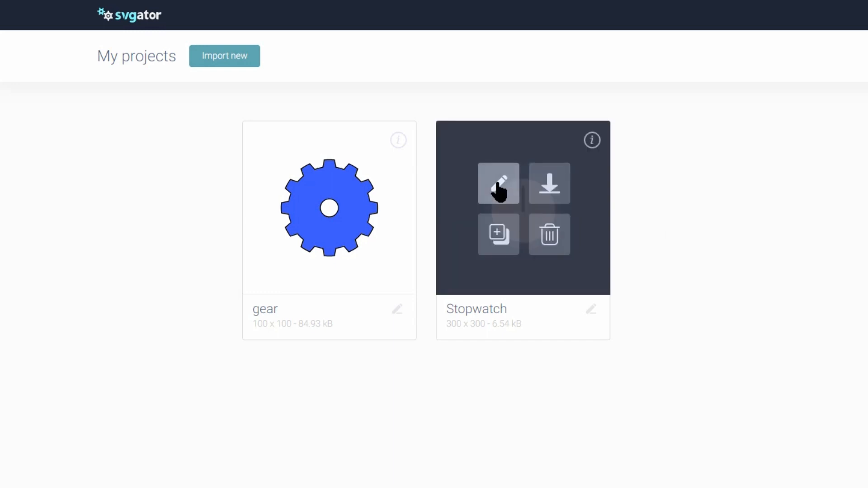
pyautogui.click(498, 183)
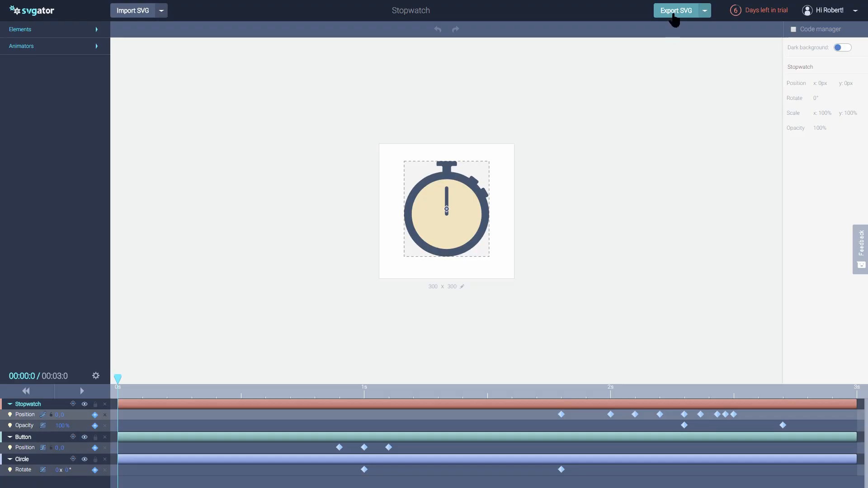
pyautogui.click(675, 10)
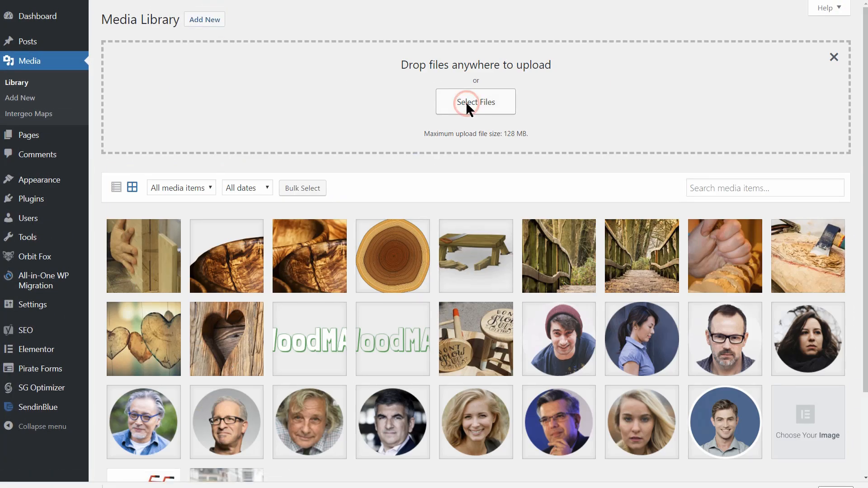
# Step: Upload the Stopwatch SVG and open its attachment details
pyautogui.click(475, 102)
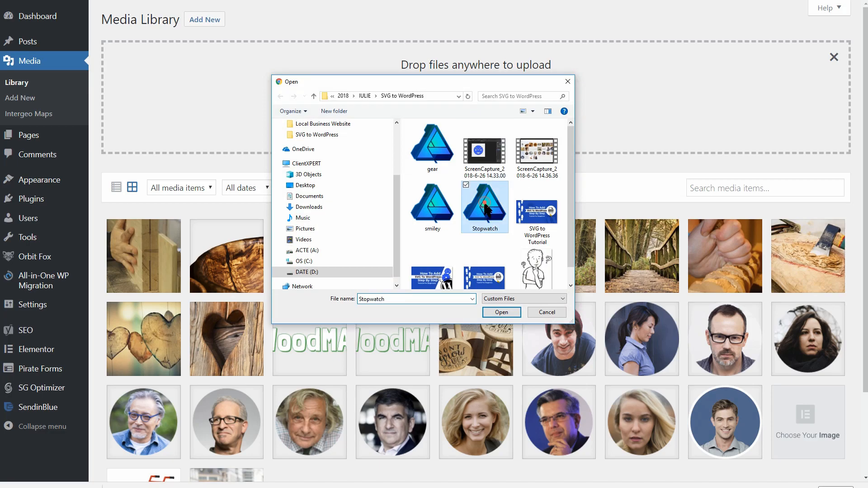
pyautogui.click(501, 311)
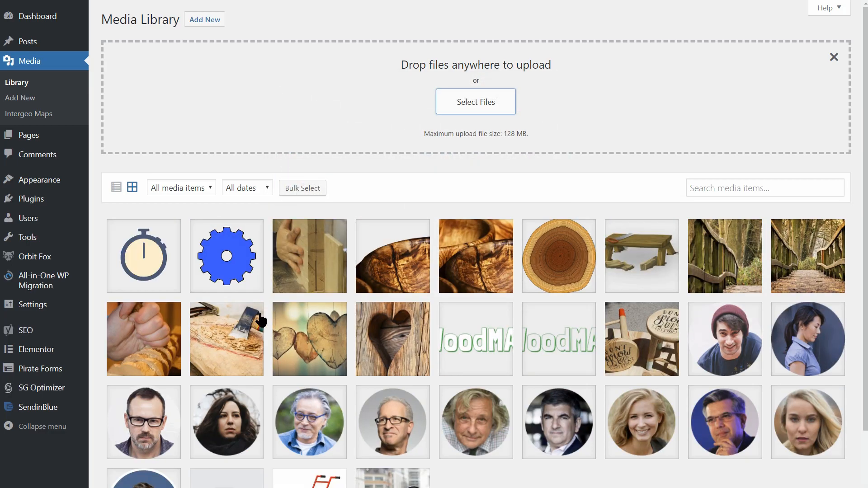
pyautogui.click(144, 256)
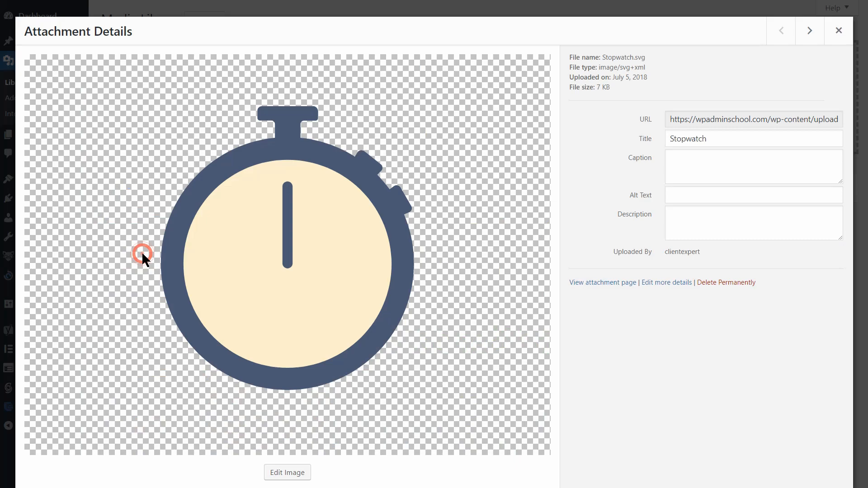